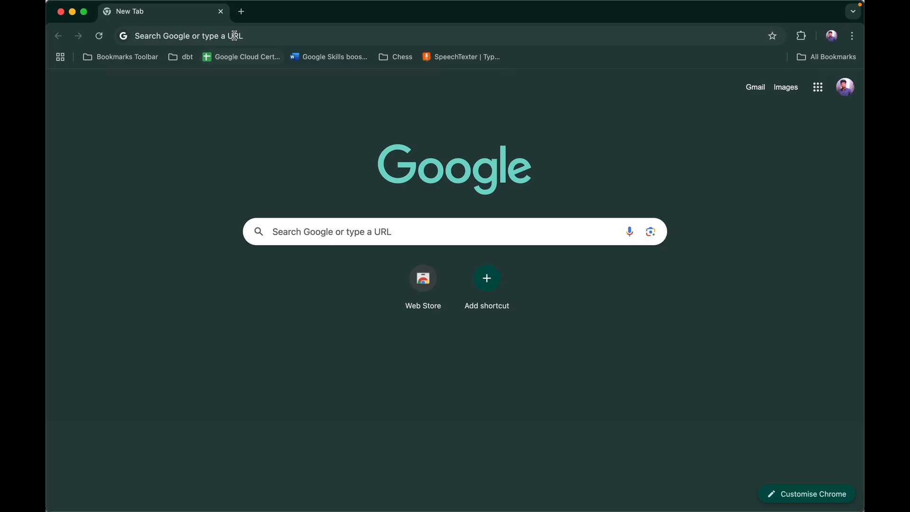
type("htp")
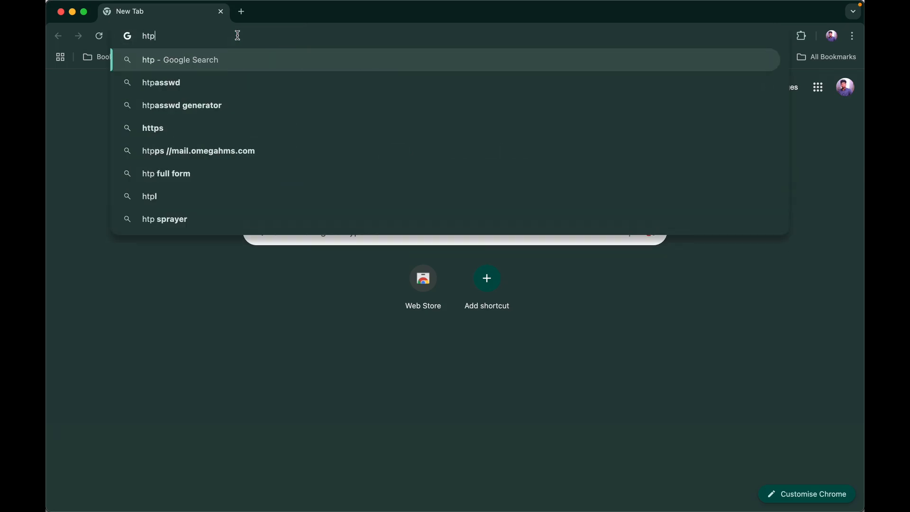
type("https://console.")
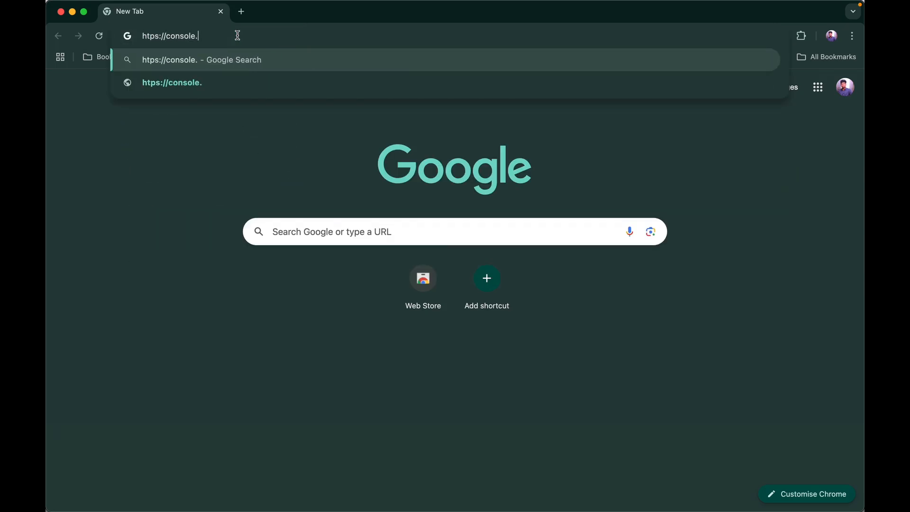
type("cloud.google.com/bigquery?inv=1&invt=Abl4wA&project=bigquery-sandbox-446707&ws=!1m0")
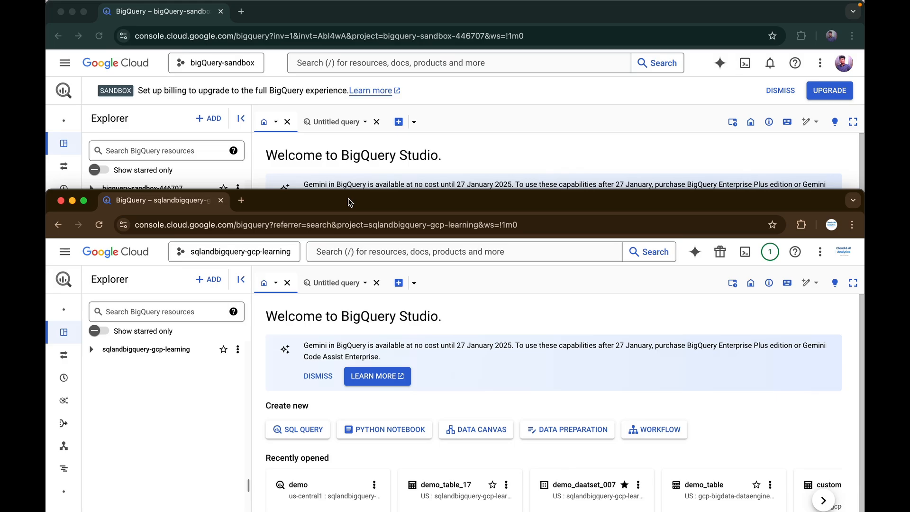
mouse_move(116, 101)
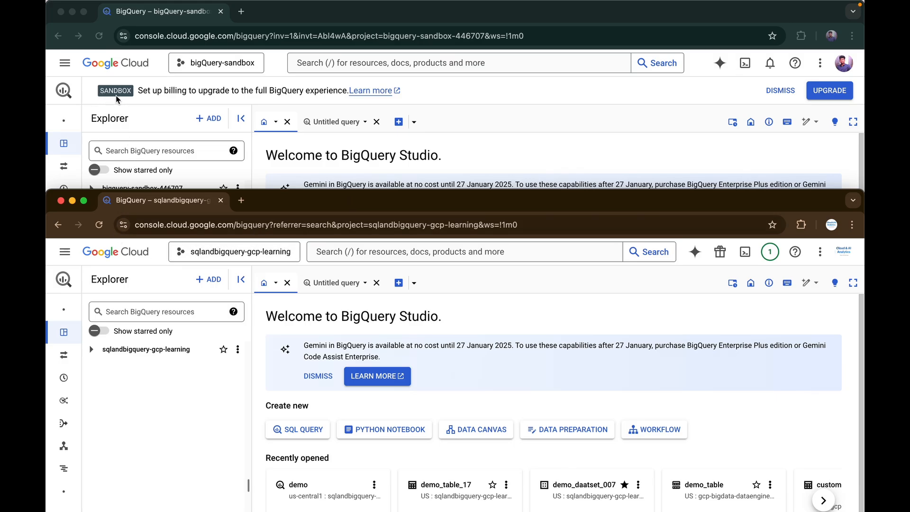
mouse_move(737, 87)
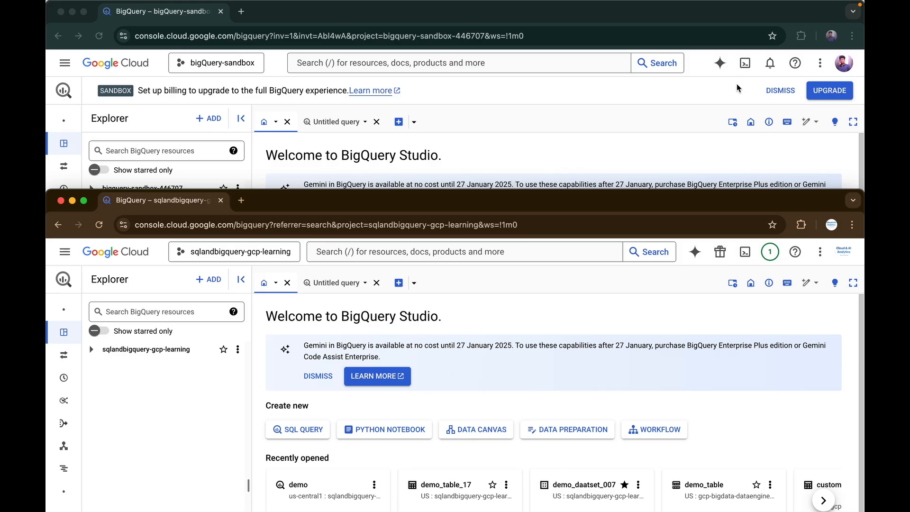
mouse_move(268, 103)
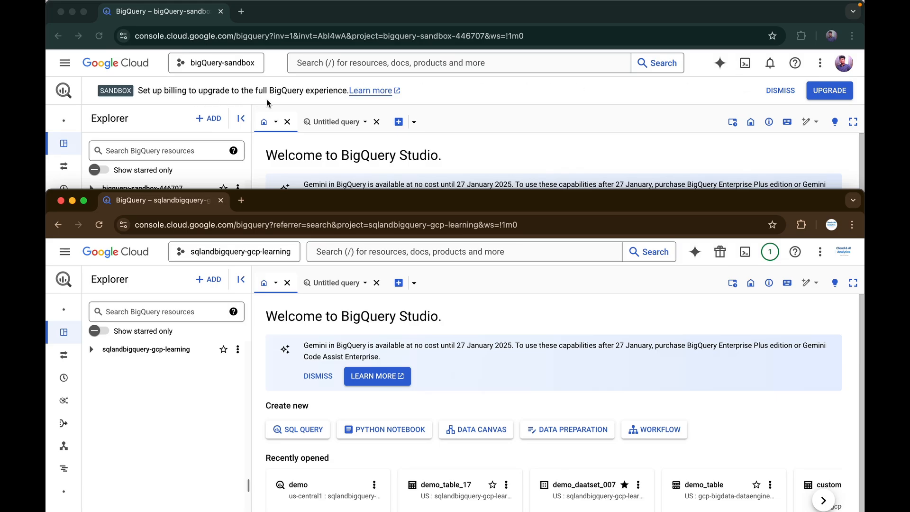
mouse_move(103, 102)
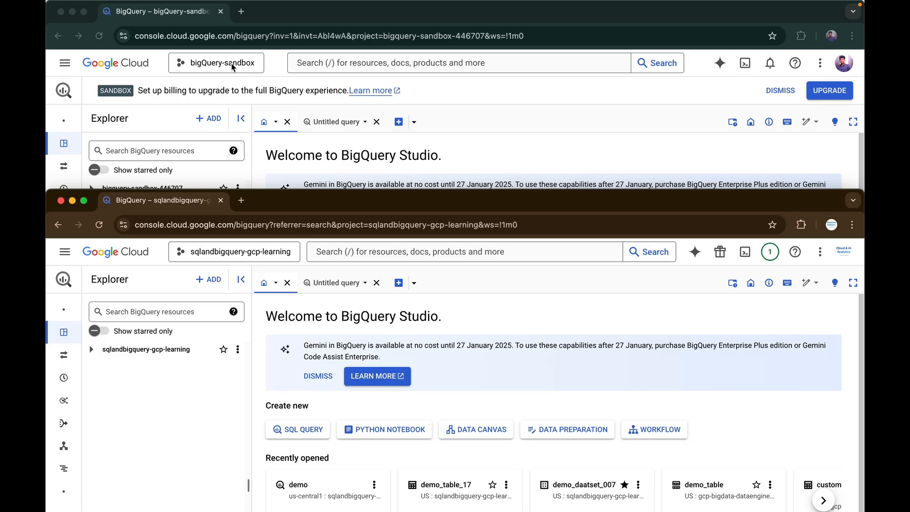
Drag the learning project's console window aside to reveal the sandbox BigQuery Studio
left_click_drag(160, 200, 162, 258)
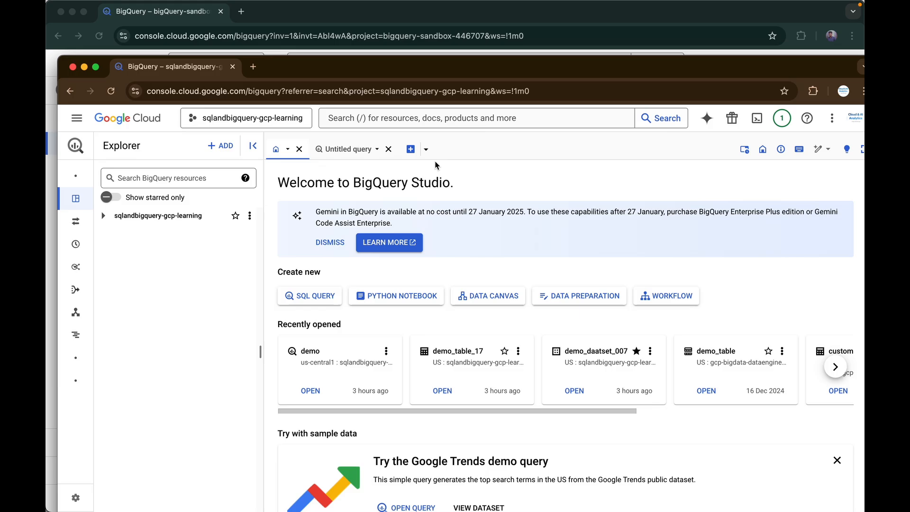
mouse_move(318, 148)
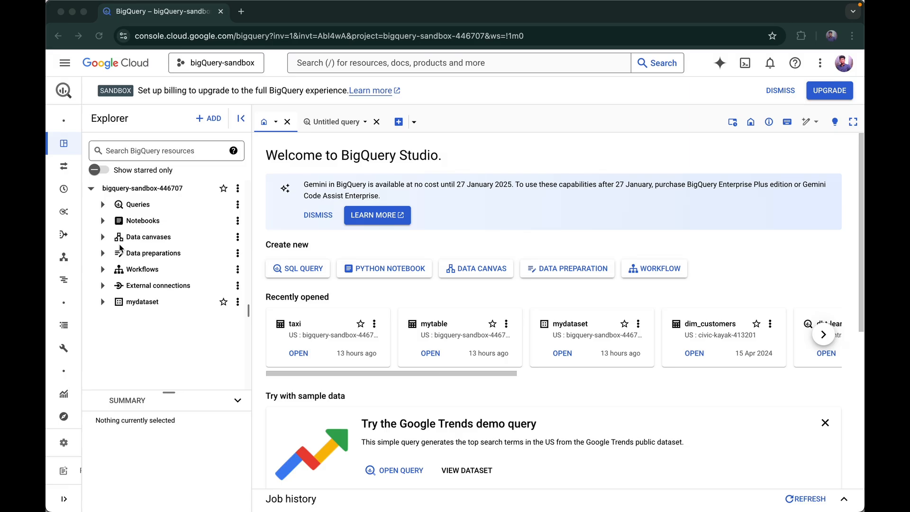
mouse_move(144, 315)
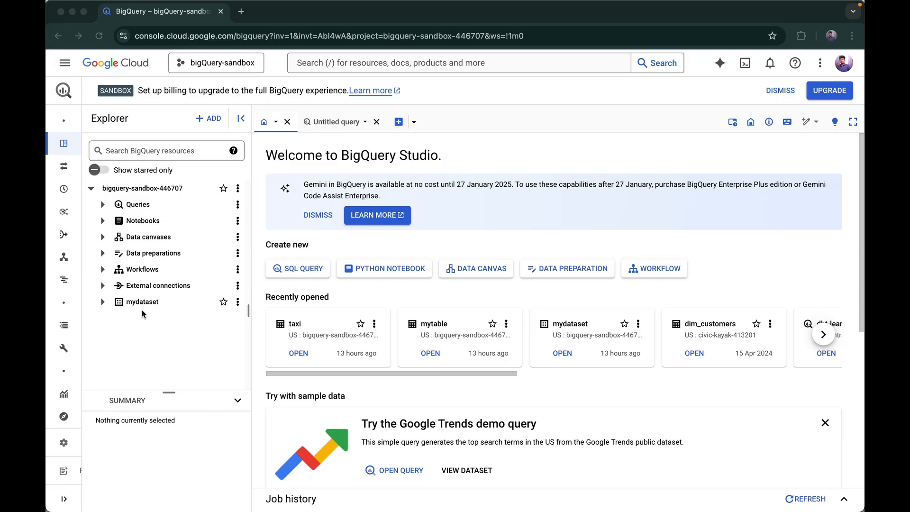
mouse_move(234, 201)
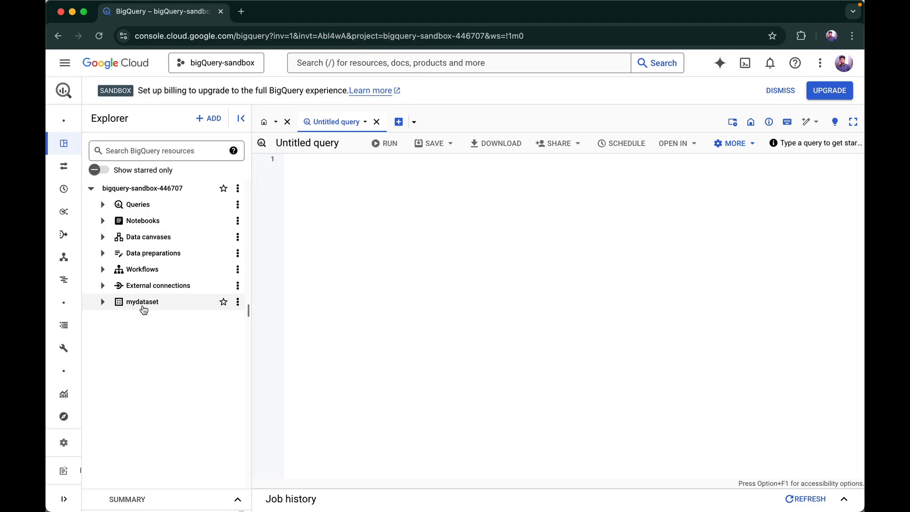
Run CREATE TABLE mydataset.mytable1 with product STRING and inventory INTEGER columns
left_click(142, 301)
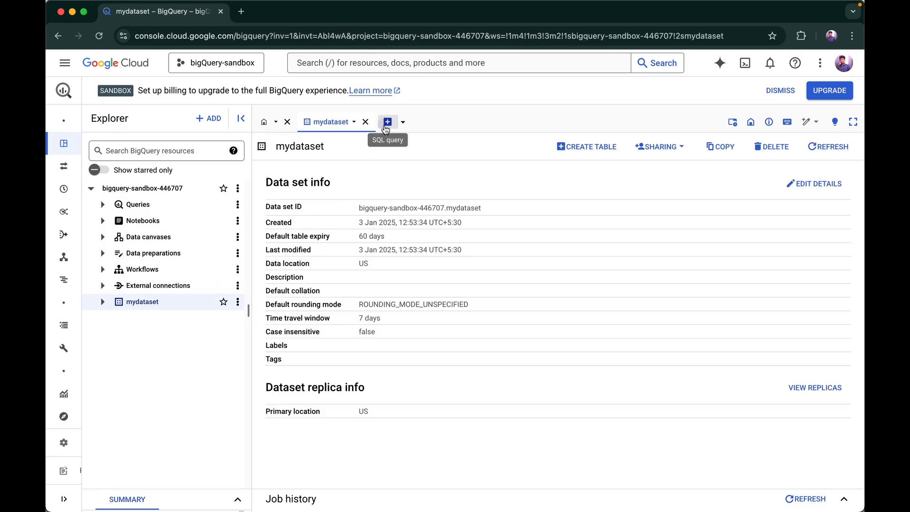
left_click(388, 121)
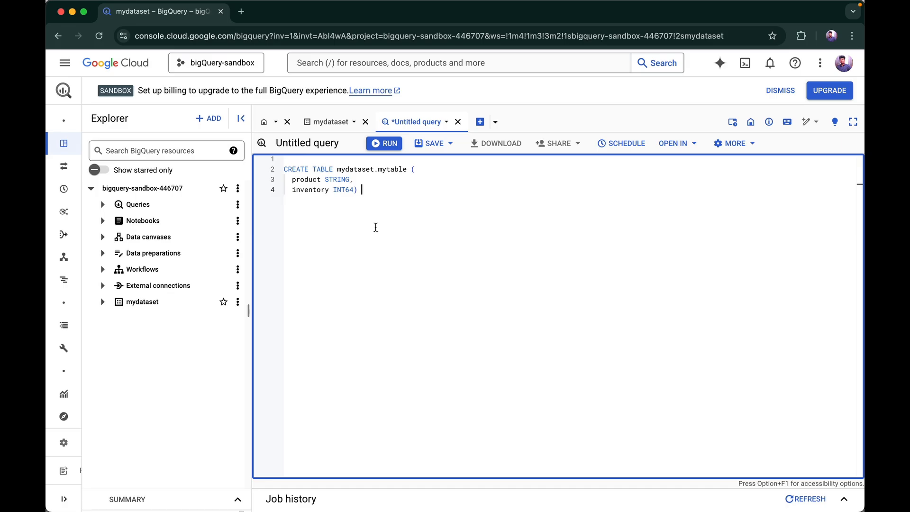
double_click(392, 169)
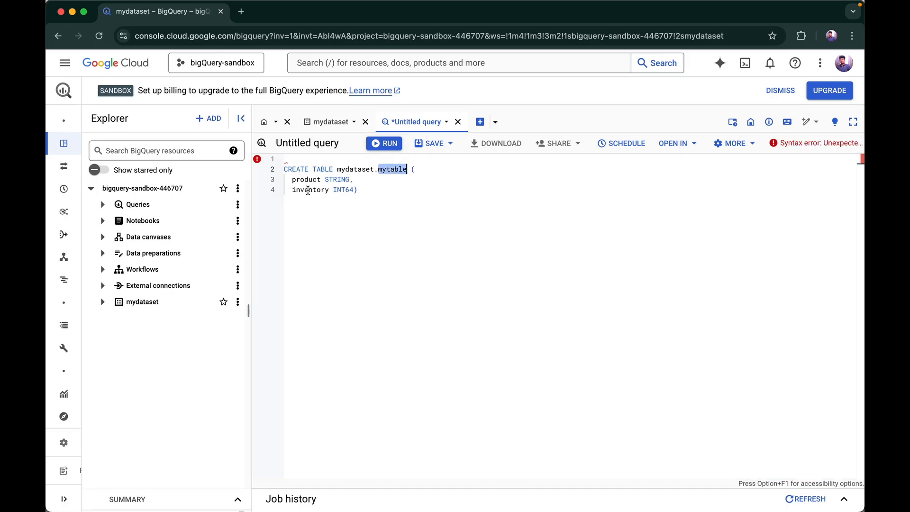
left_click(383, 144)
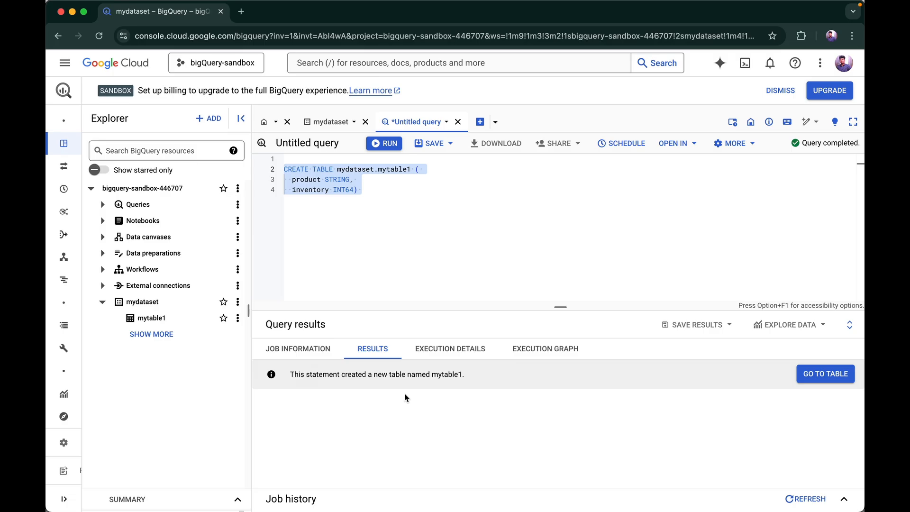
mouse_move(157, 324)
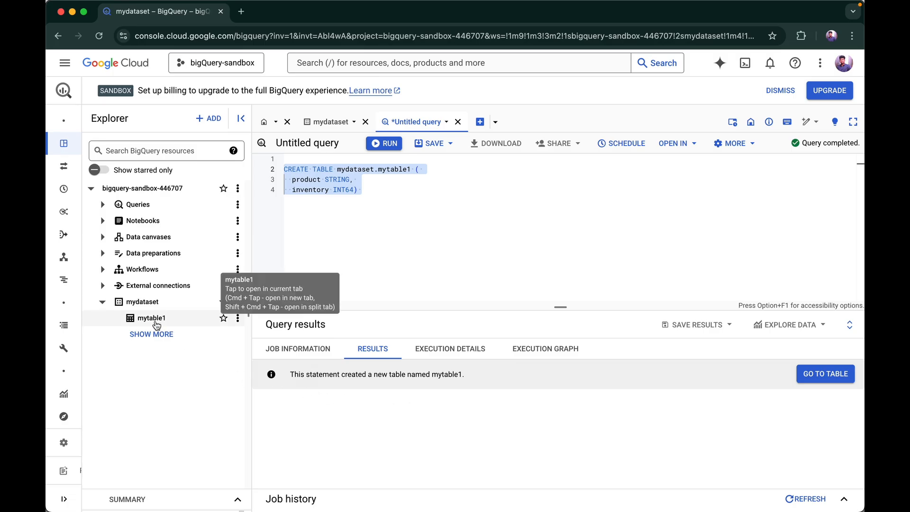
Inspect mytable1's schema, details and empty preview, then return to the Untitled query
left_click(152, 319)
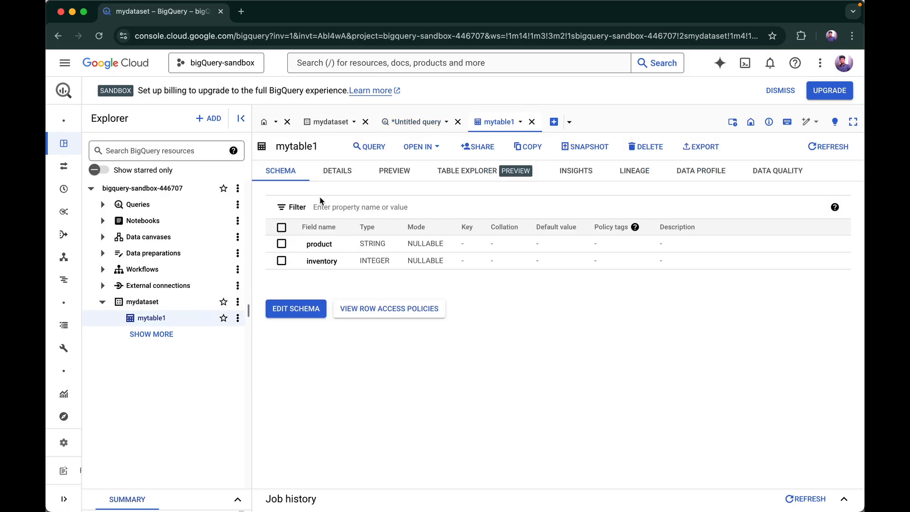
left_click(338, 171)
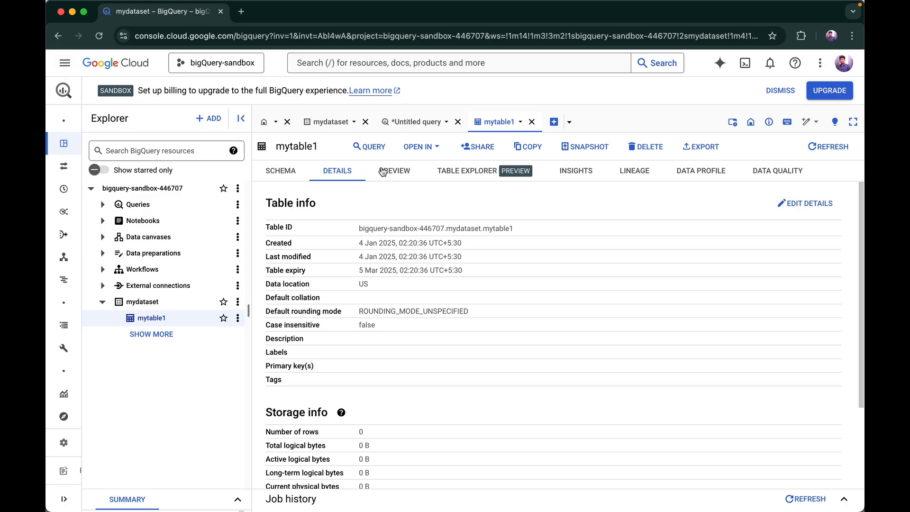
left_click(394, 170)
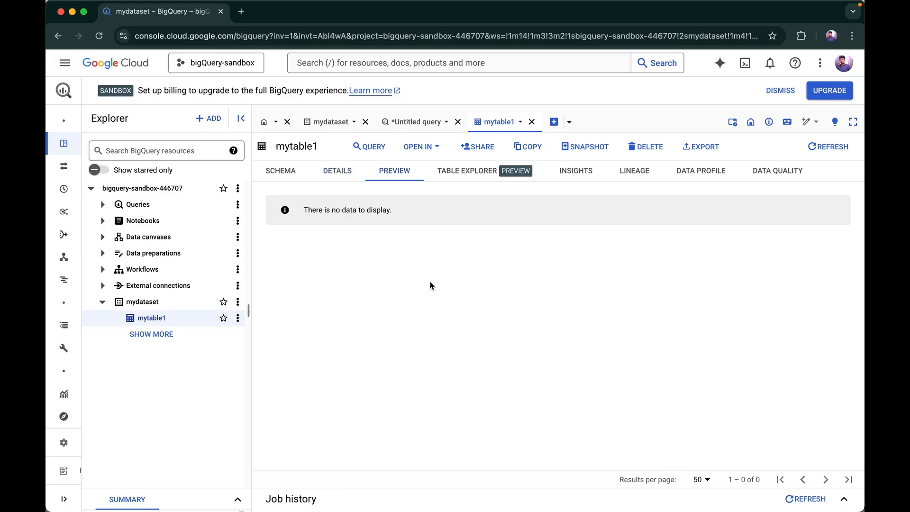
left_click(415, 121)
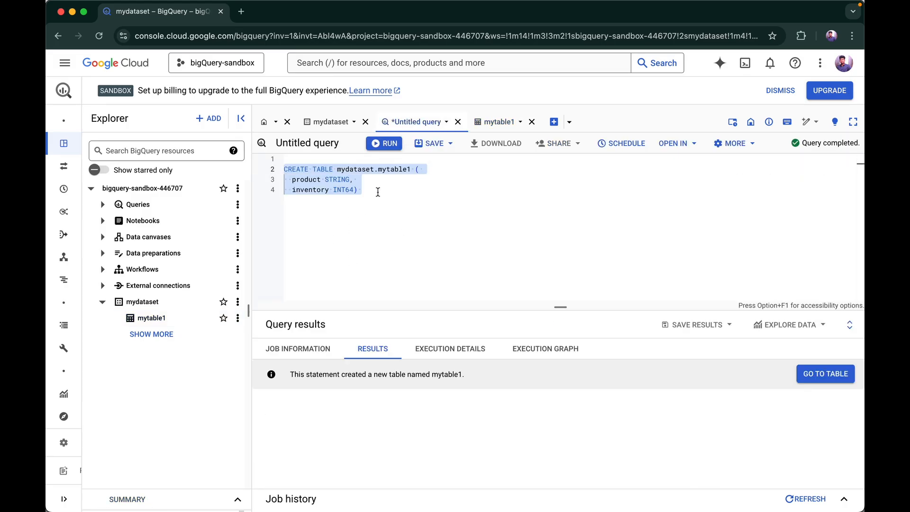
Add INSERT INTO mydataset.mytable1 of seven product rows and run it, hitting the free-tier billing error
left_click(377, 193)
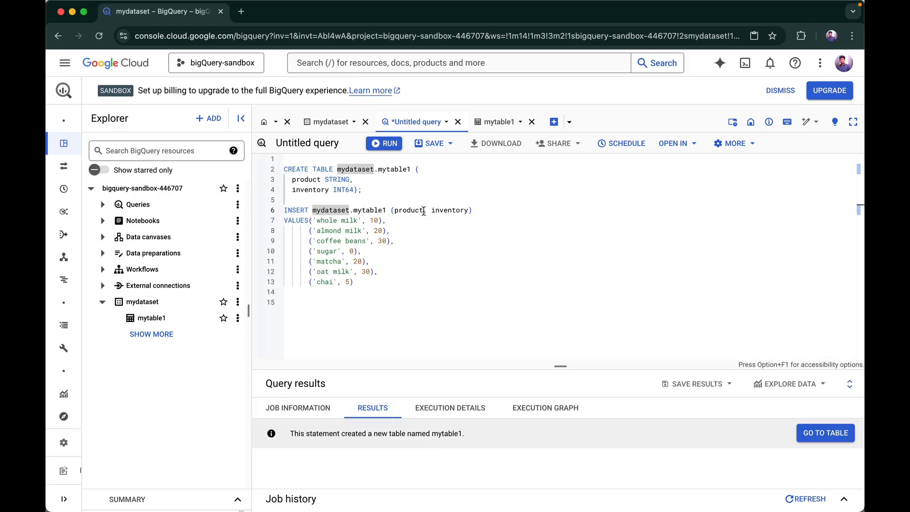
left_click(384, 144)
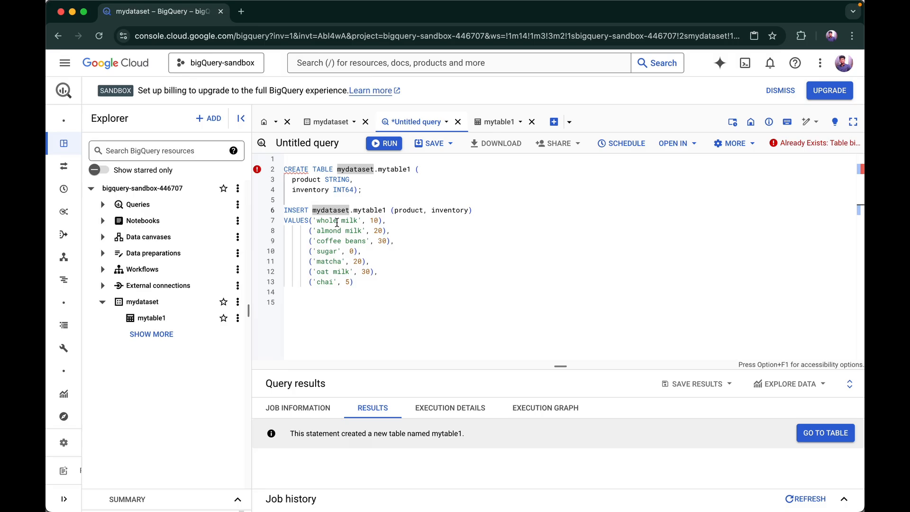
left_click_drag(343, 261, 359, 282)
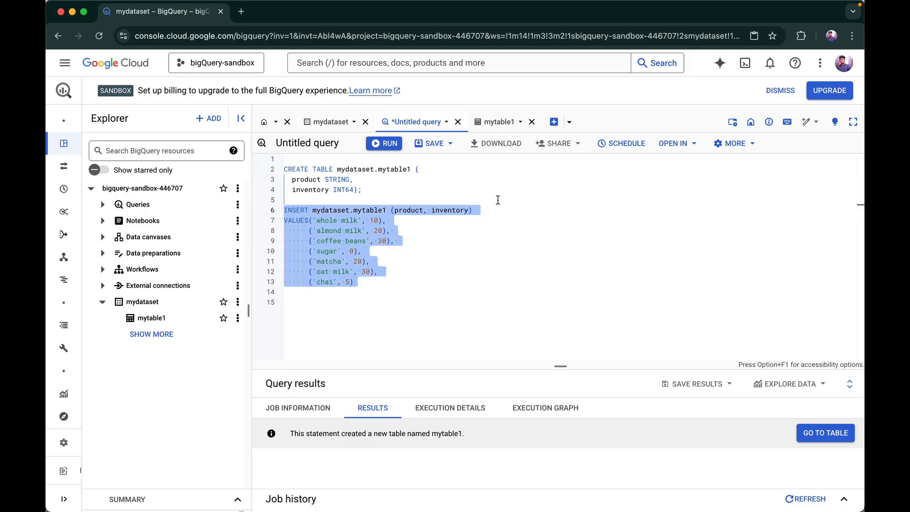
mouse_move(775, 147)
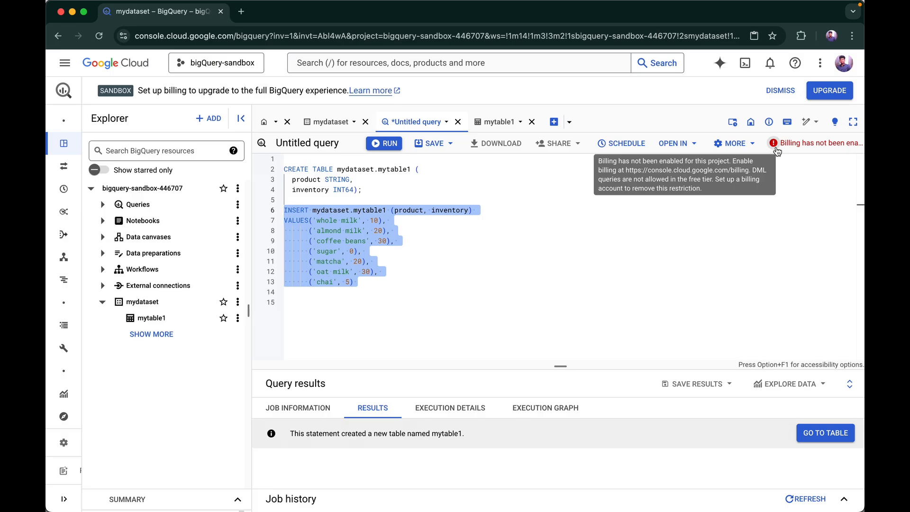
left_click(395, 296)
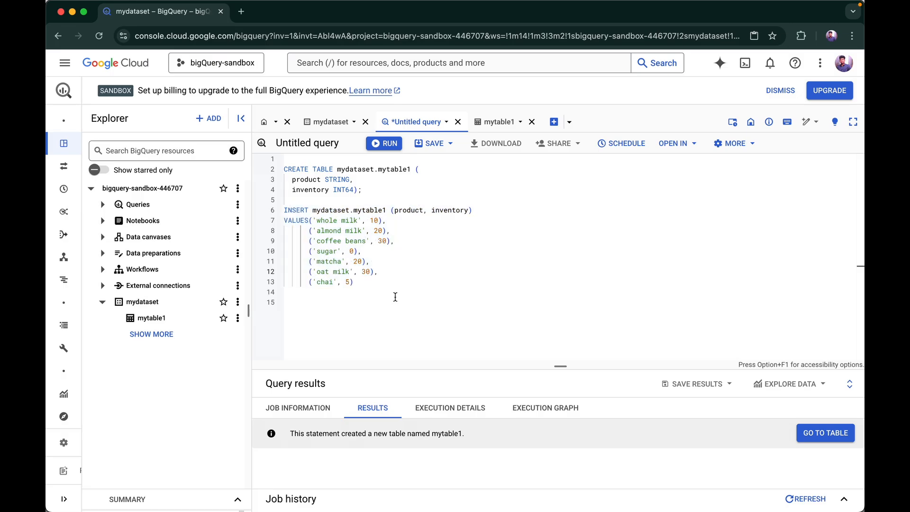
left_click(384, 143)
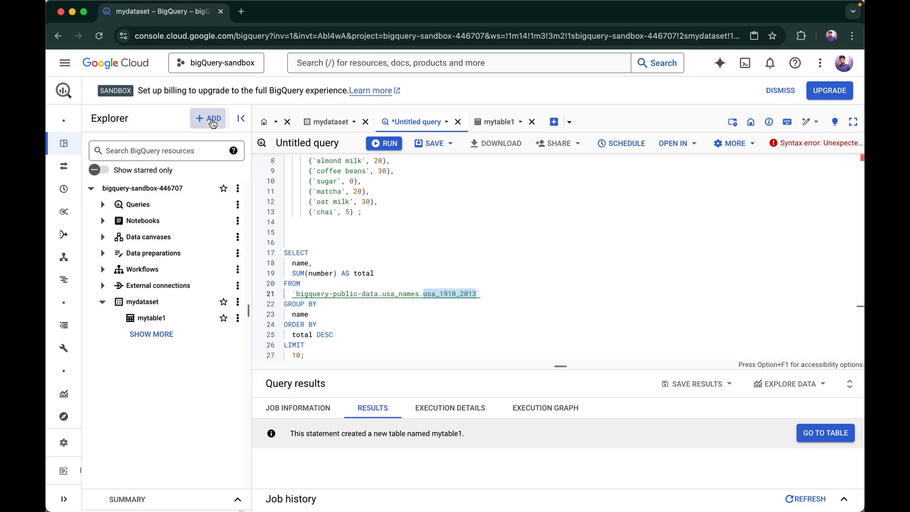
Search the Marketplace via + ADD for the public usa_names dataset
left_click(208, 118)
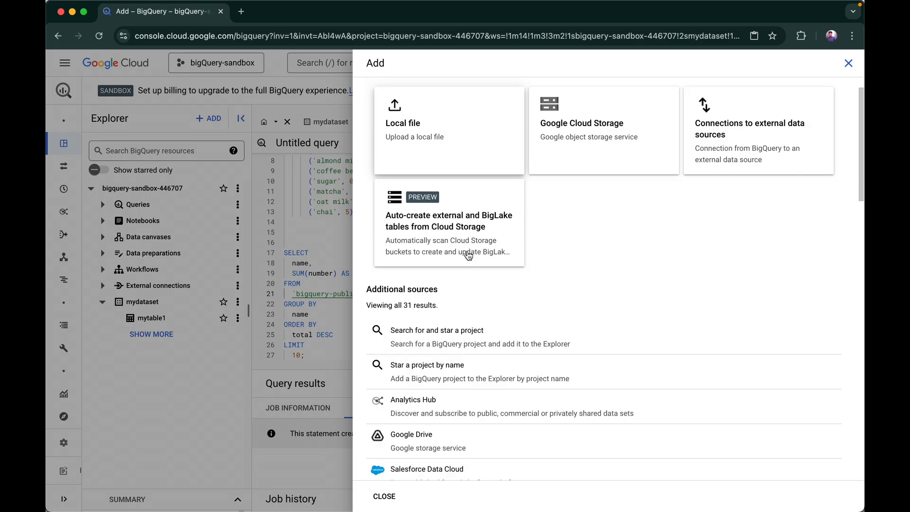
scroll("down", 3)
type("usasa_names")
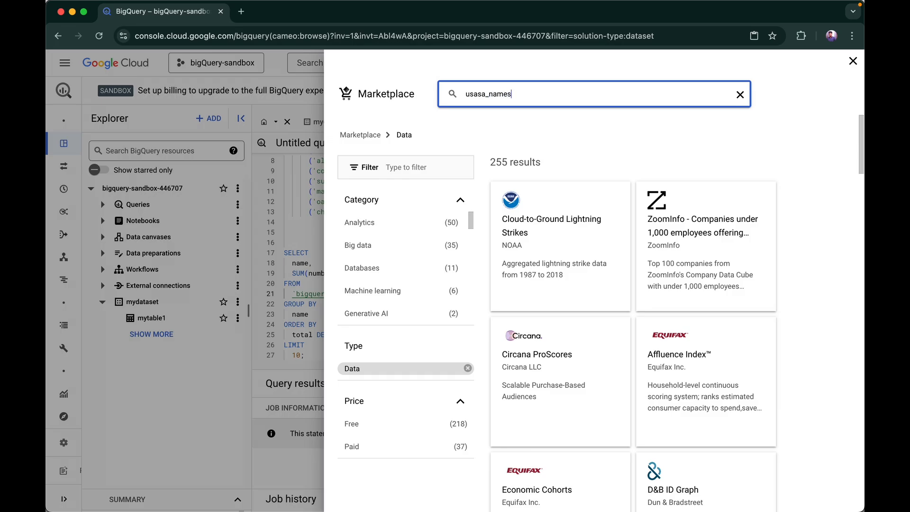
key("Enter")
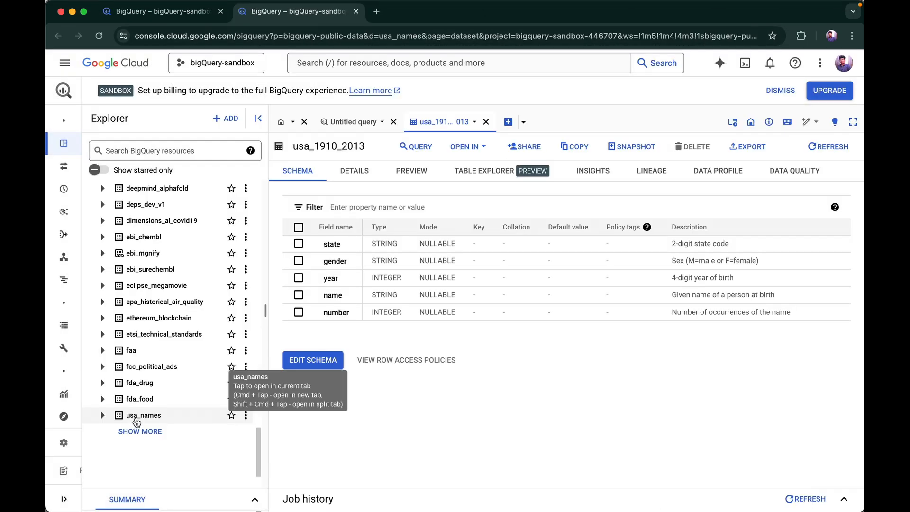
Expand usa_names, check usa_1910_2013's 5,552,452-row details, and preview its rows
left_click(103, 416)
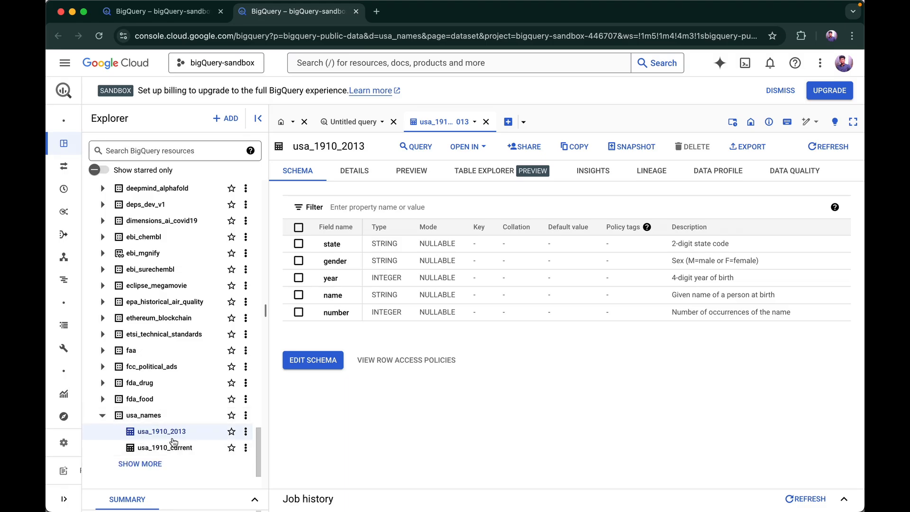
mouse_move(161, 434)
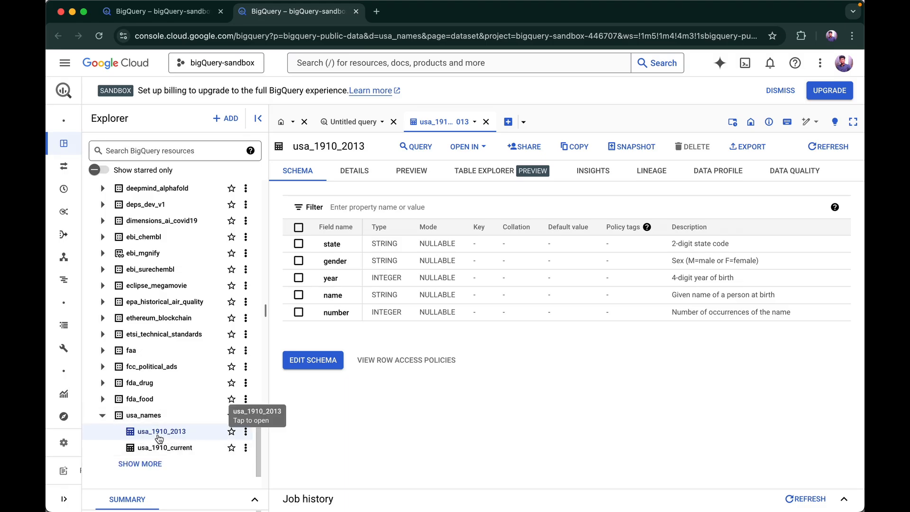
mouse_move(336, 219)
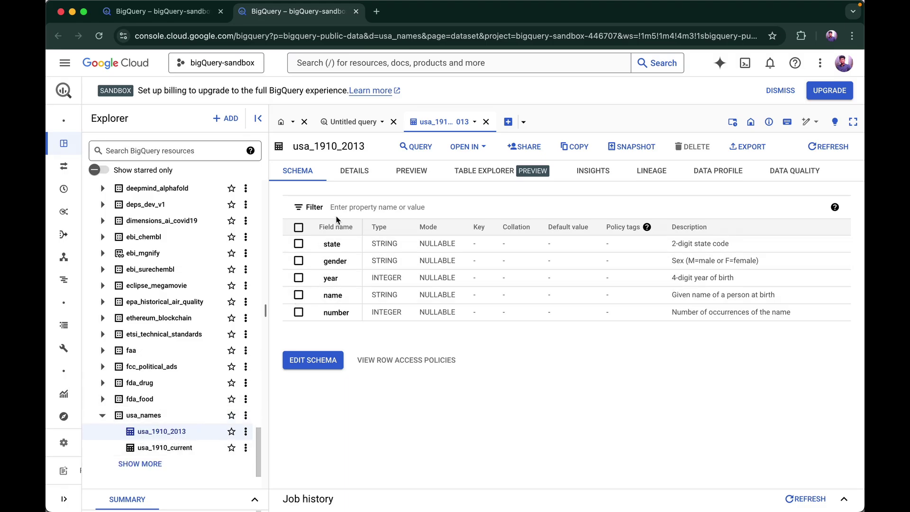
left_click(354, 171)
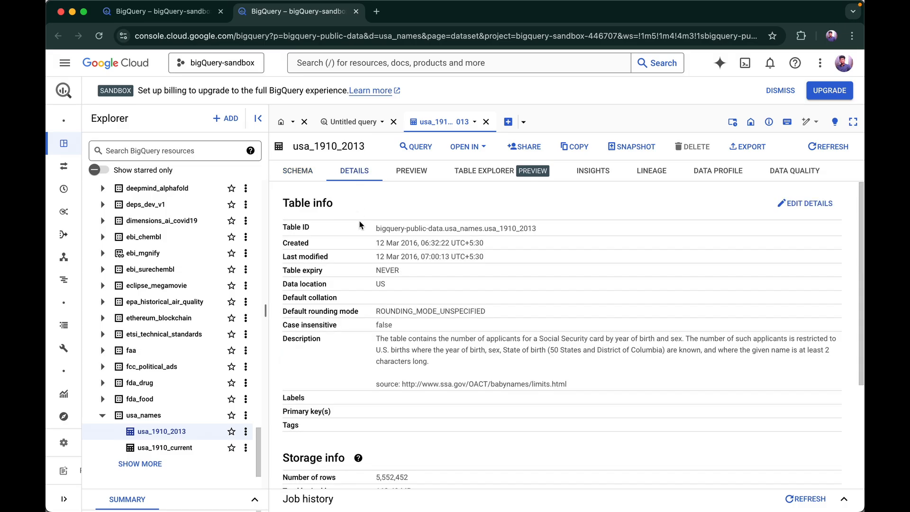
scroll("down", 3)
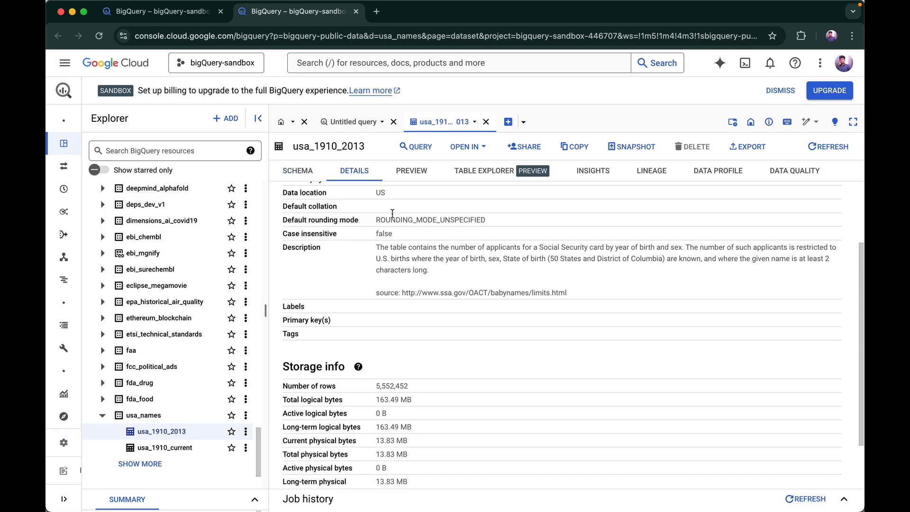
left_click(411, 171)
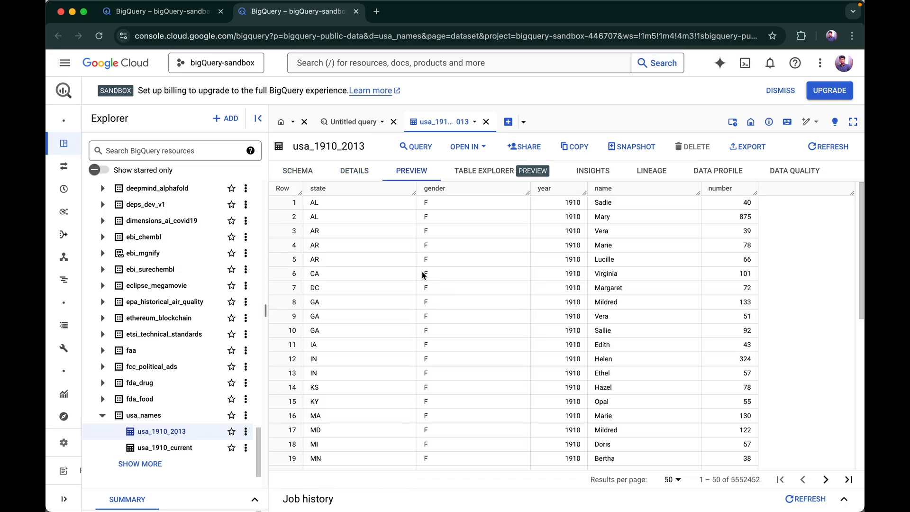
mouse_move(441, 202)
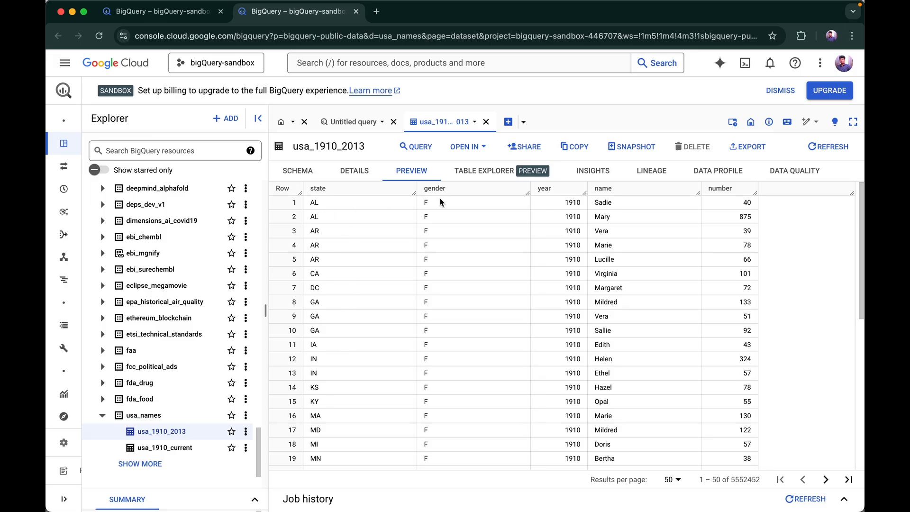
mouse_move(470, 177)
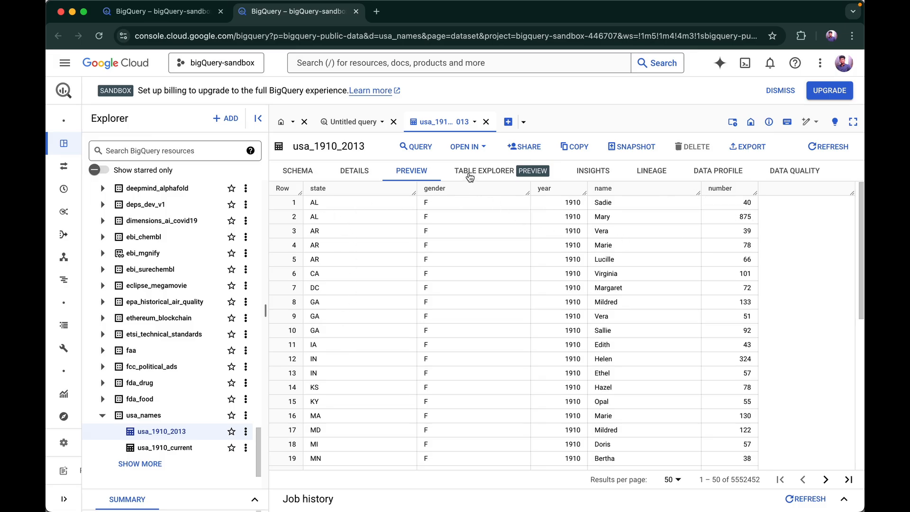
Start a new query on usa_1910_2013 selecting name and sum(number) as total
left_click(415, 146)
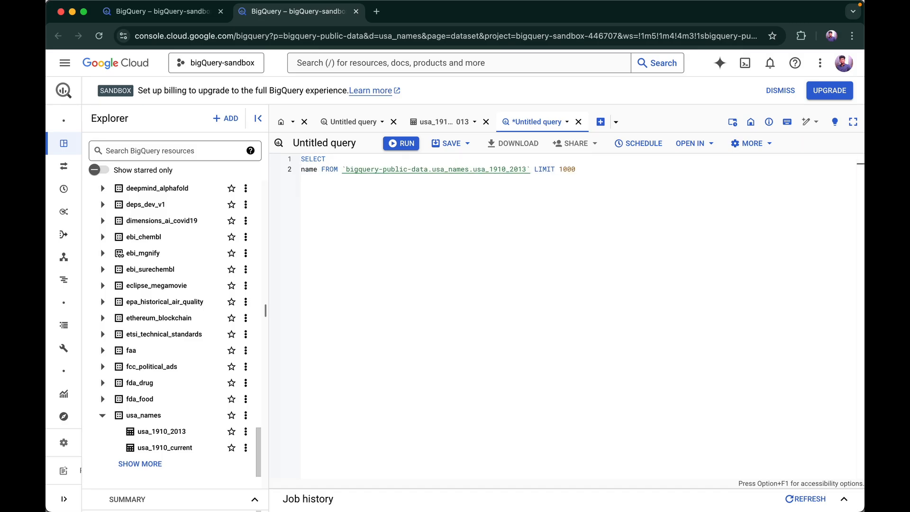
scroll("up", 3)
type("sum(n")
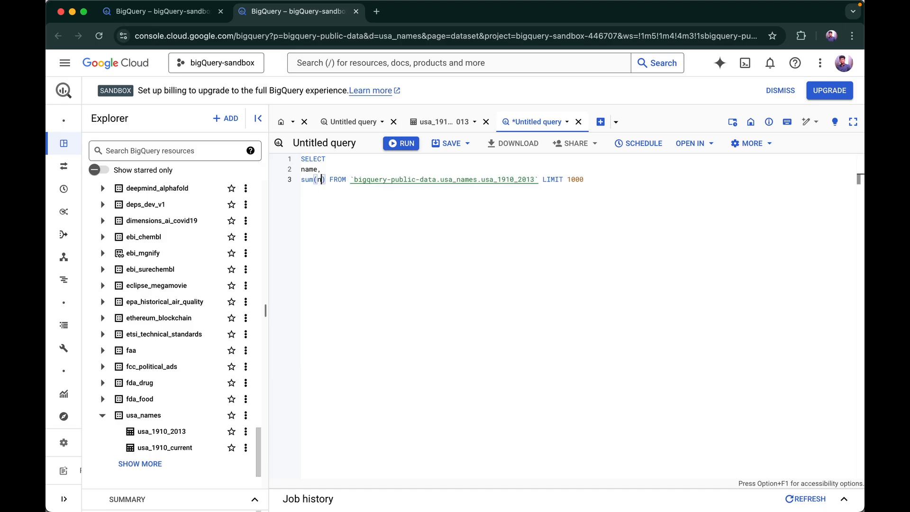
type("umber")
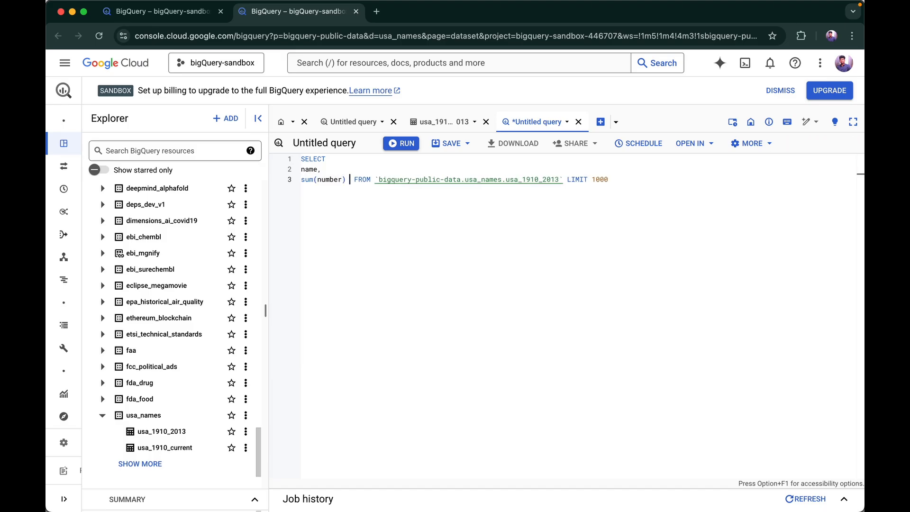
type("as total")
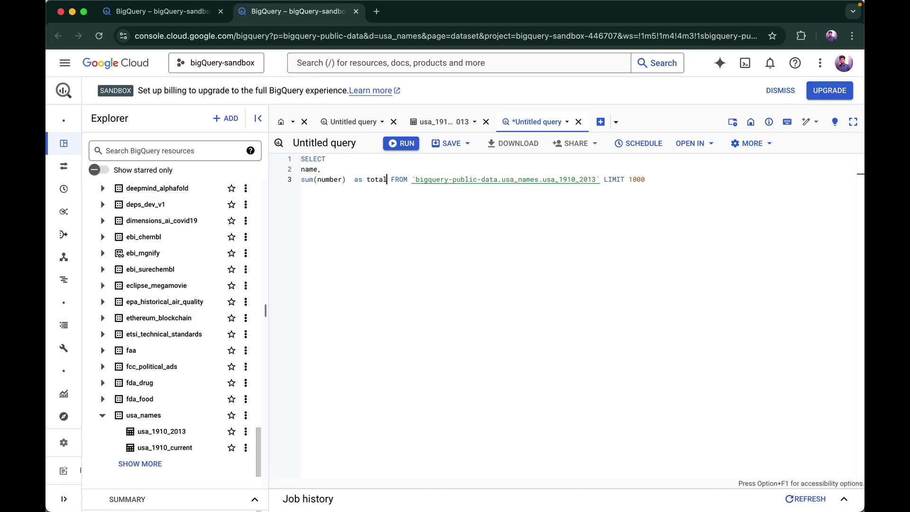
key("Enter")
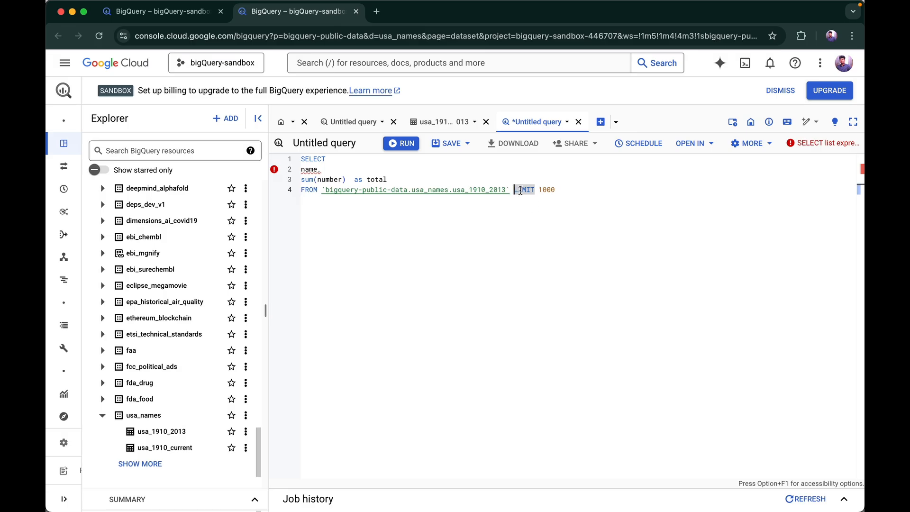
Add group by name order by total desc and select the whole query text
type("group LIMIT 1000")
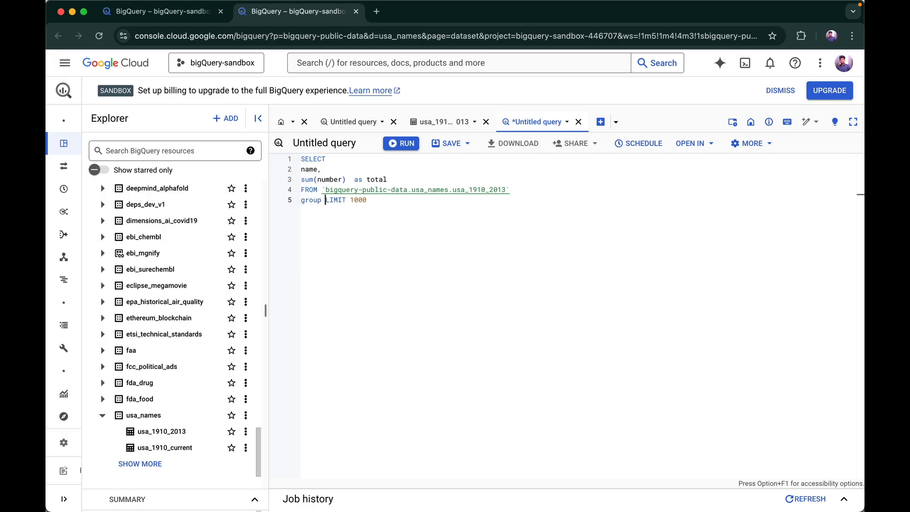
type("by name")
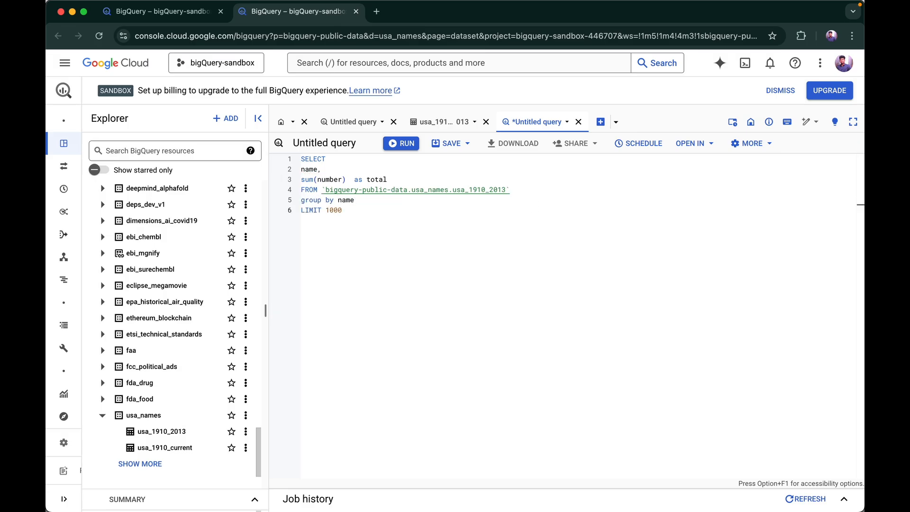
type("order")
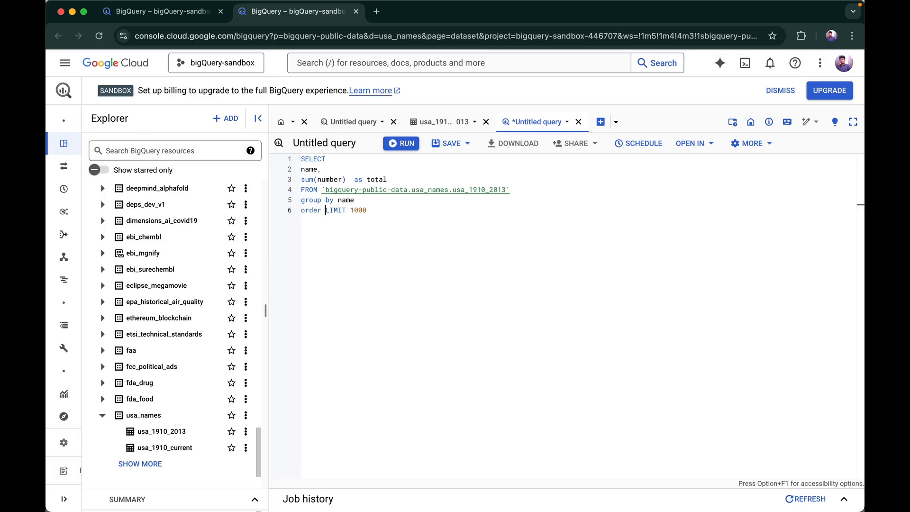
type("by total desc")
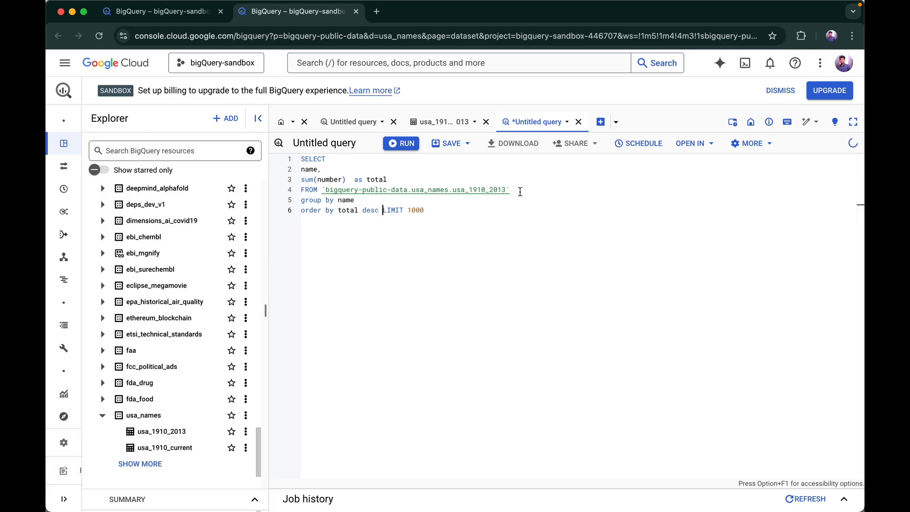
left_click_drag(321, 169, 424, 209)
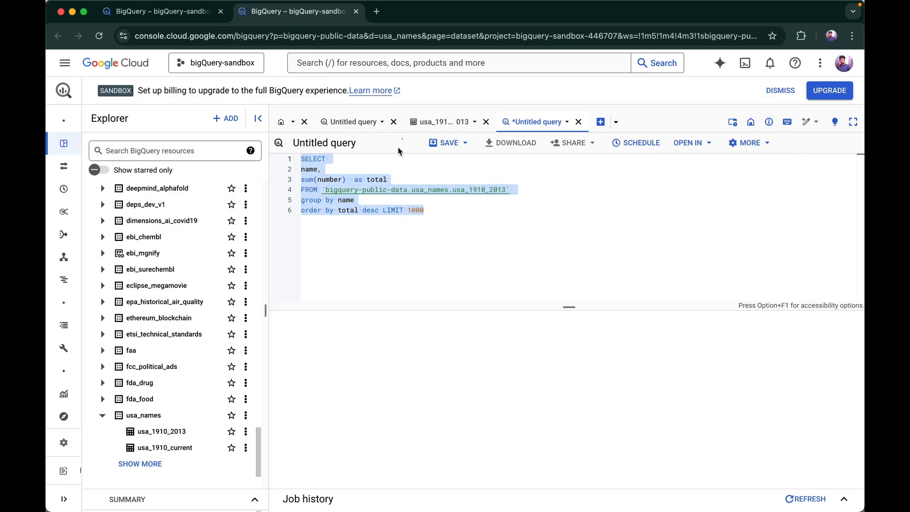
Run the query, see James and John on top, and view Job Information's temporary table link
left_click(401, 142)
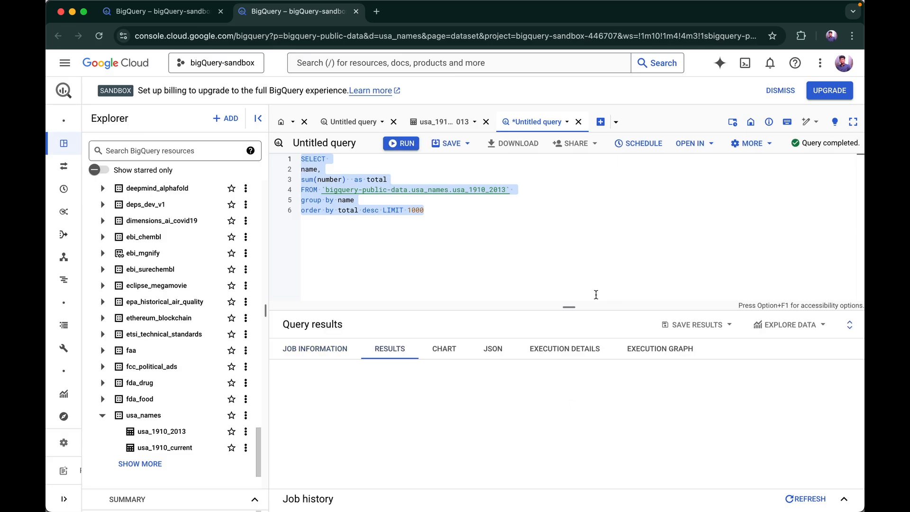
left_click(401, 143)
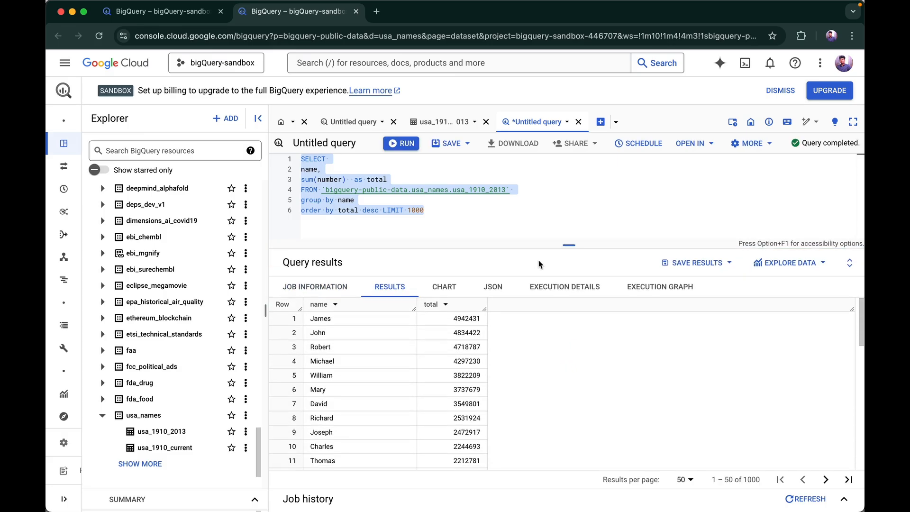
left_click(315, 286)
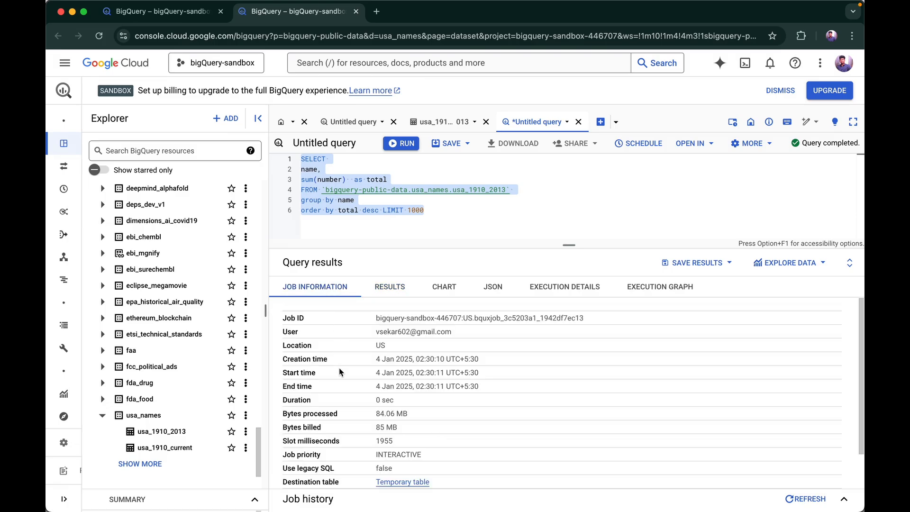
scroll("down", 3)
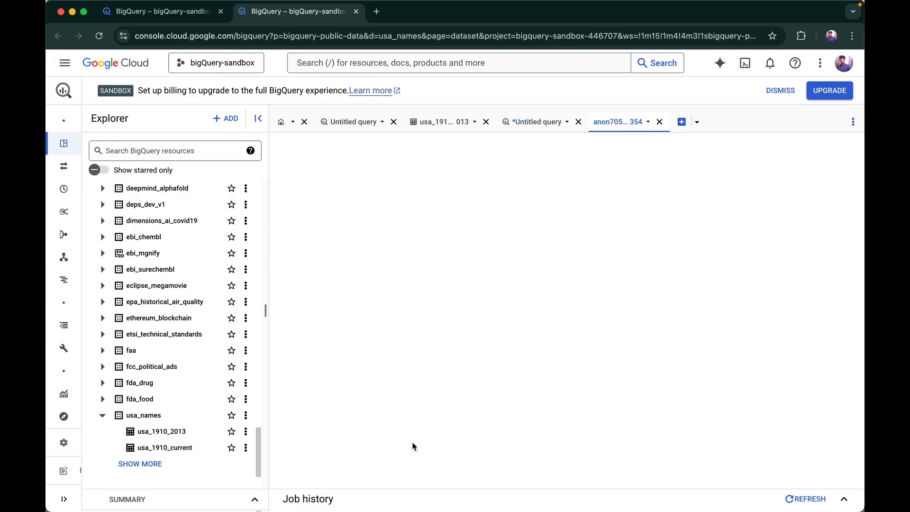
Preview the temporary results table's 1,000 rows led by James, John and Robert
left_click(618, 121)
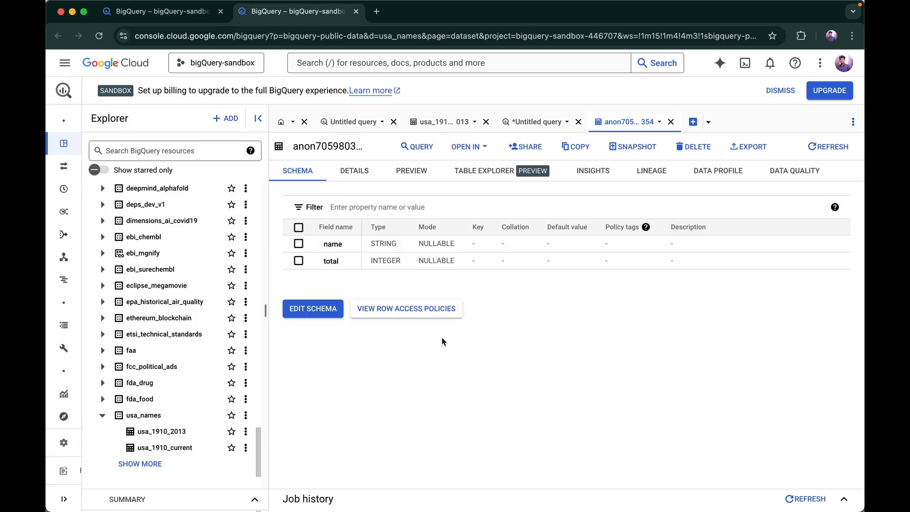
left_click(412, 170)
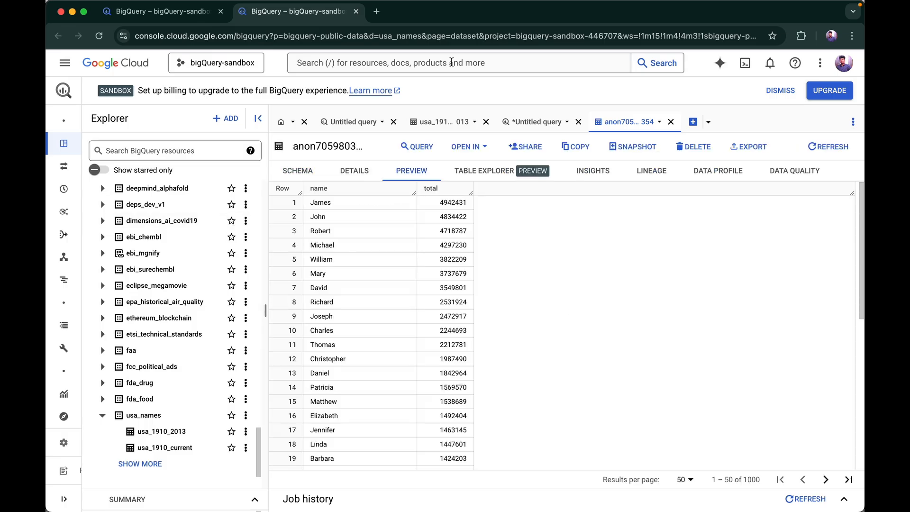